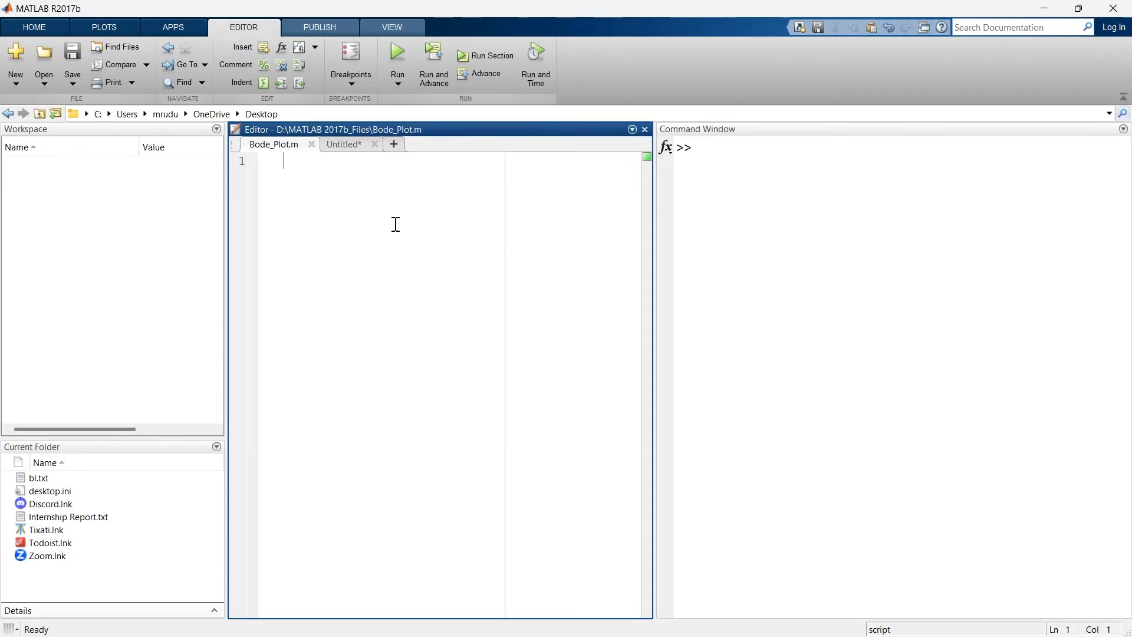
pyautogui.moveTo(394, 211)
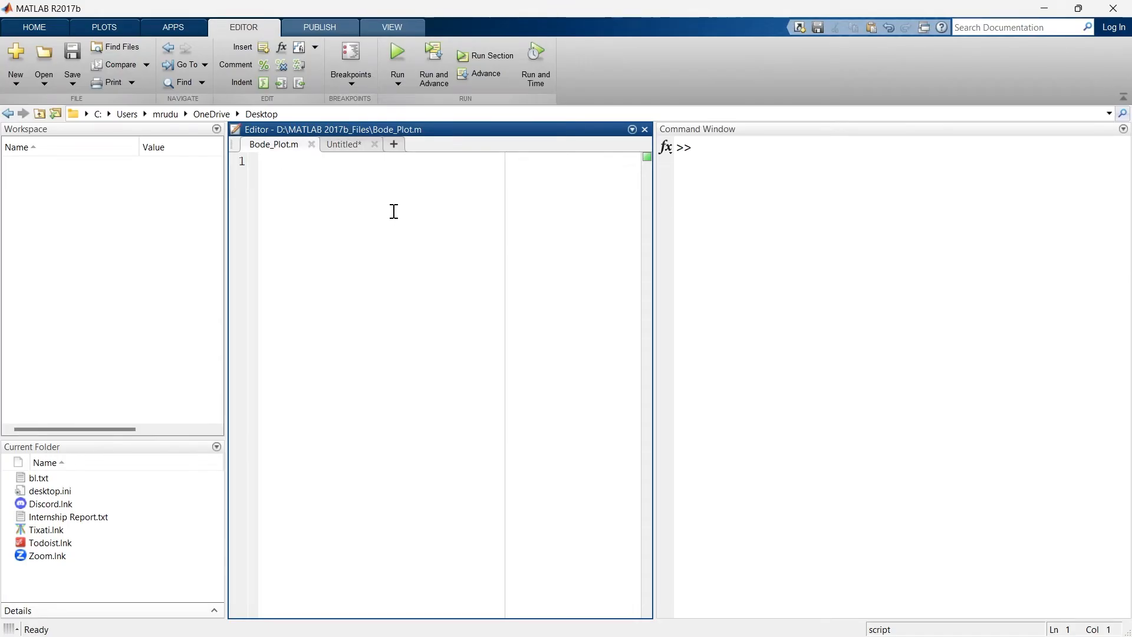
pyautogui.moveTo(420, 295)
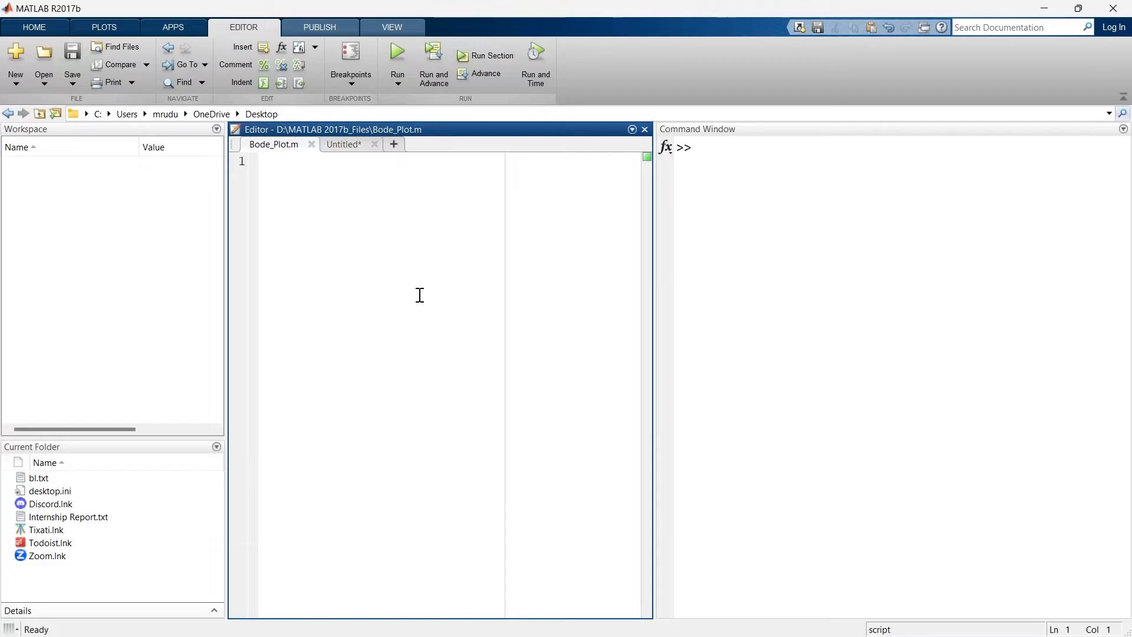
pyautogui.moveTo(420, 286)
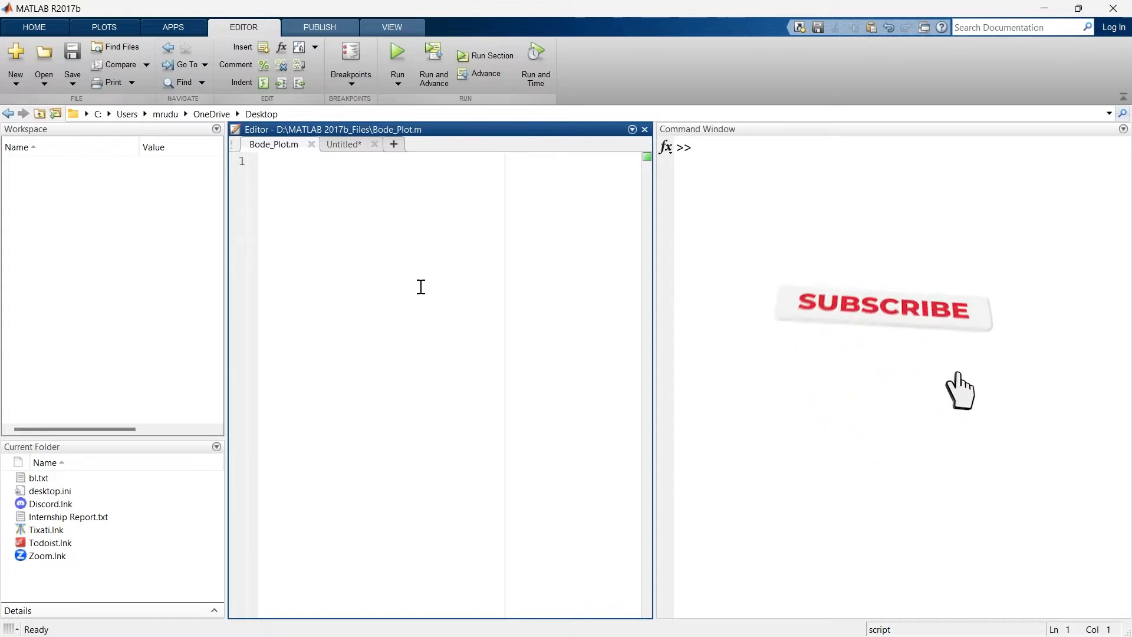
# Define num = [1] and den = [1 2 1] in the script.
pyautogui.click(882, 307)
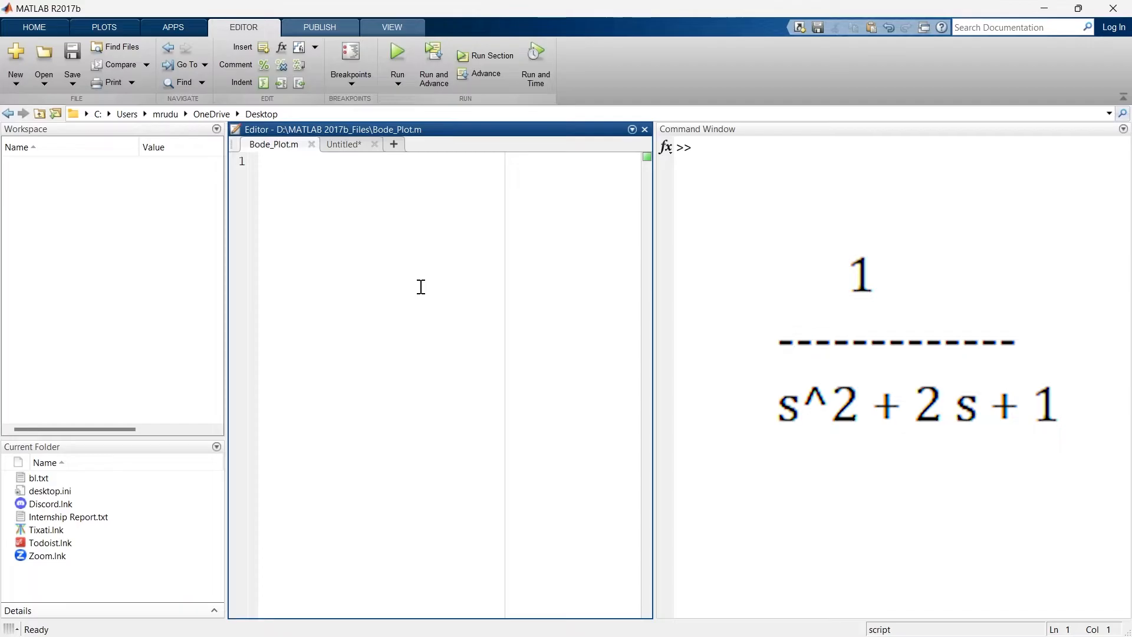
pyautogui.write('num = []')
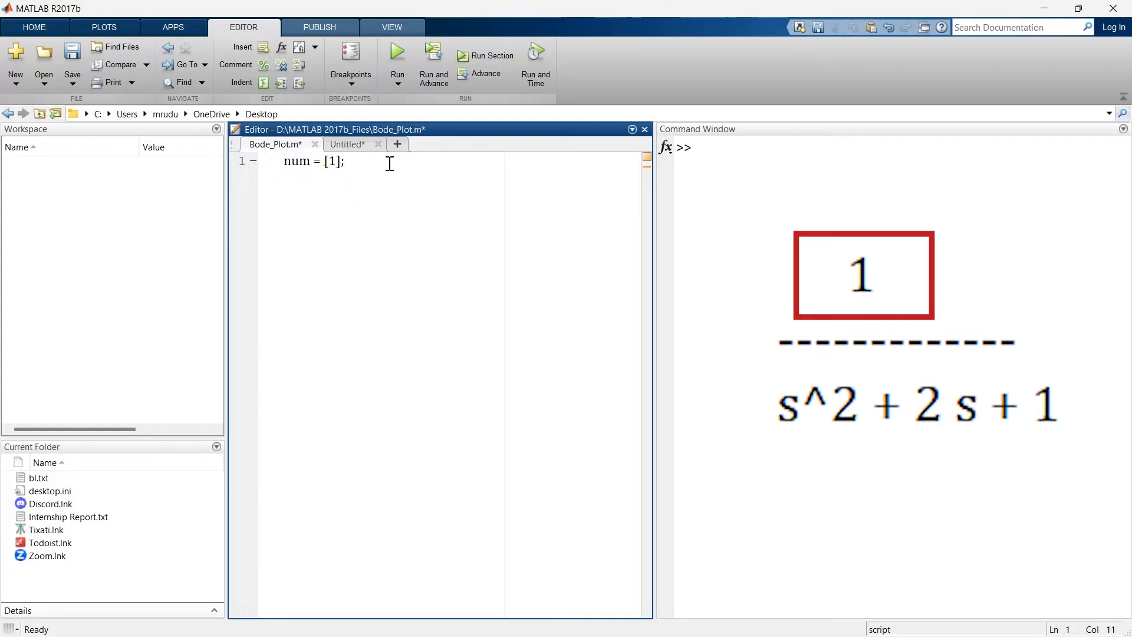
pyautogui.press('enter')
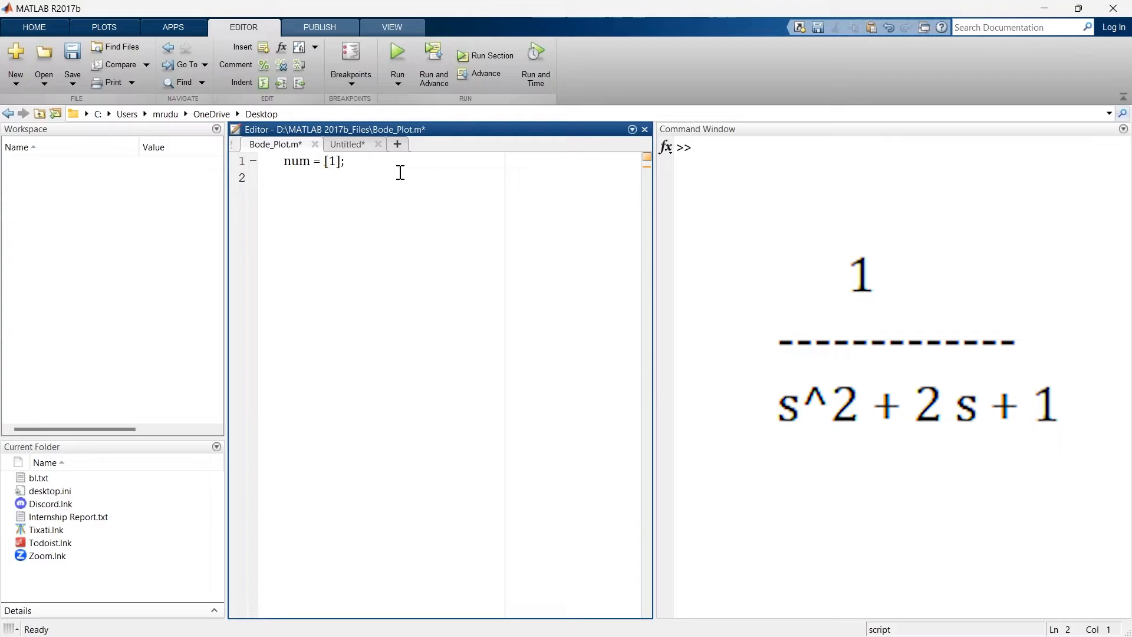
pyautogui.write('den = []')
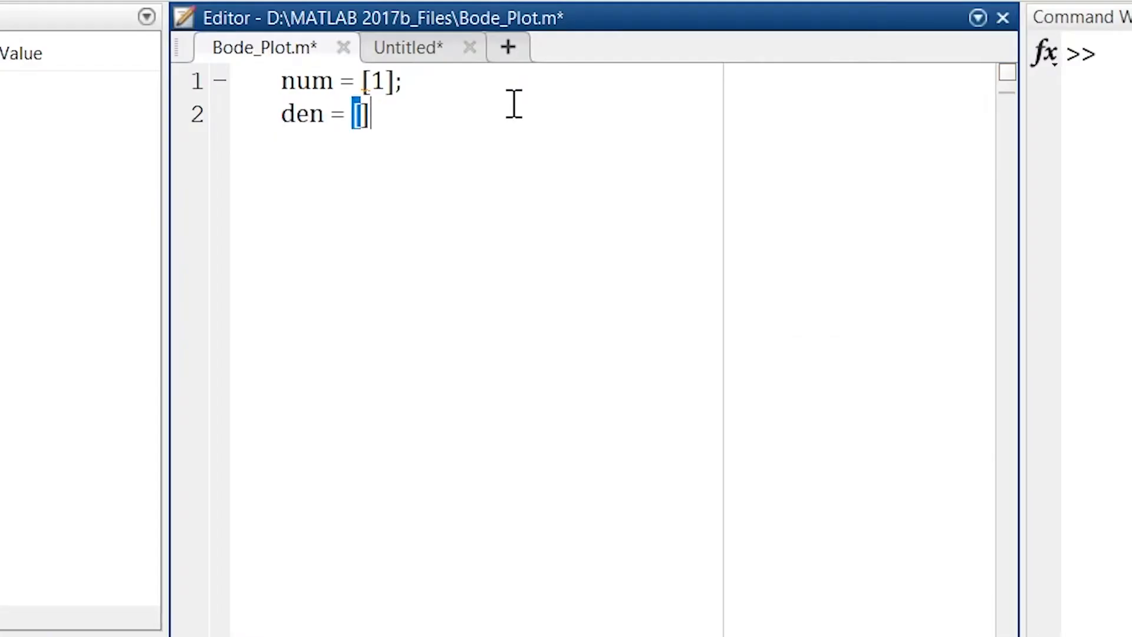
pyautogui.write('1 2 1')
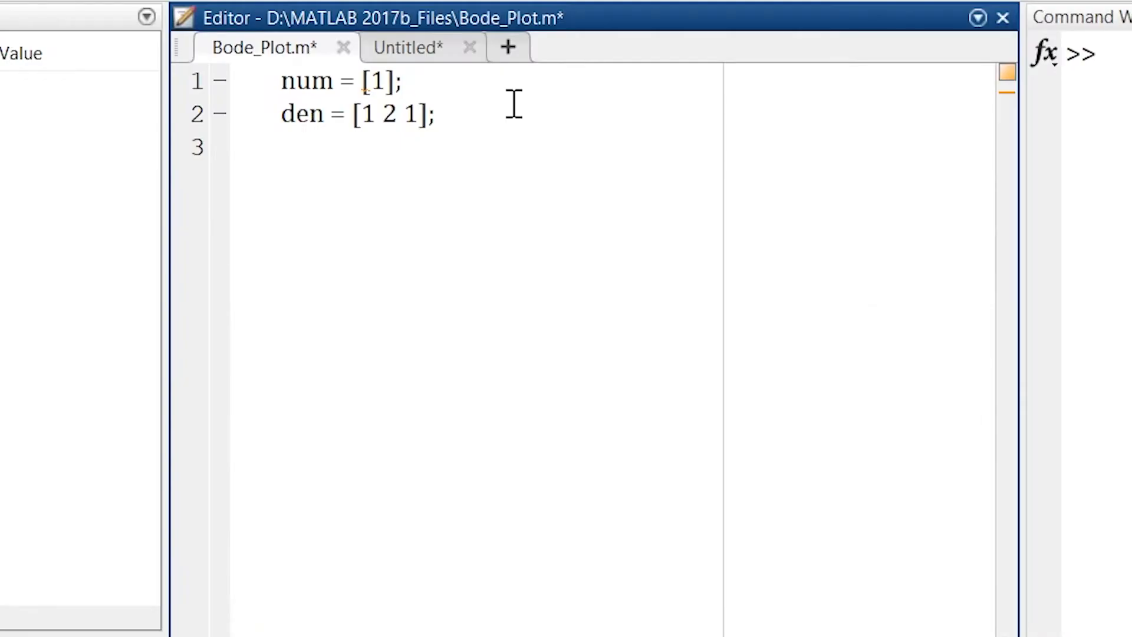
# Add sys = tf(num, den) to build the transfer function.
pyautogui.write('sys')
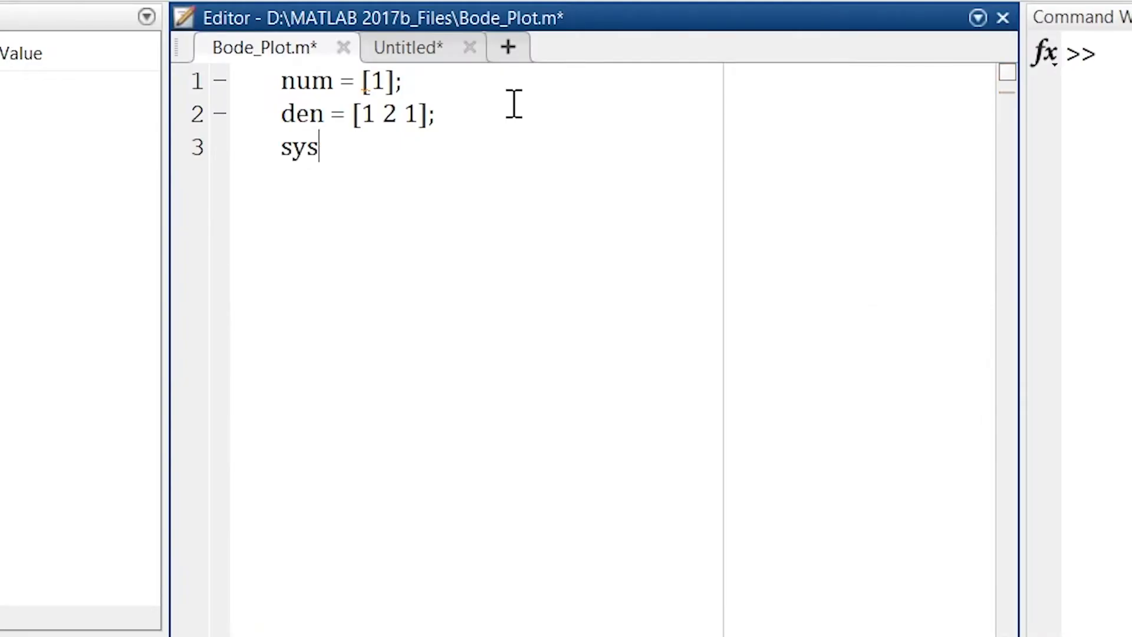
pyautogui.write('=')
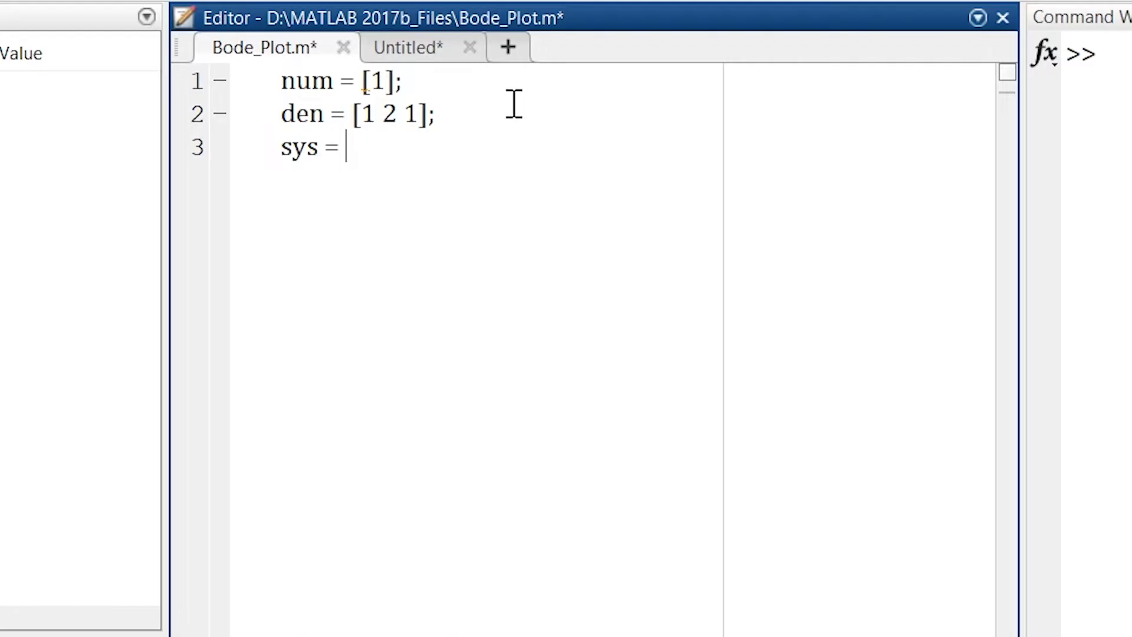
pyautogui.write('t')
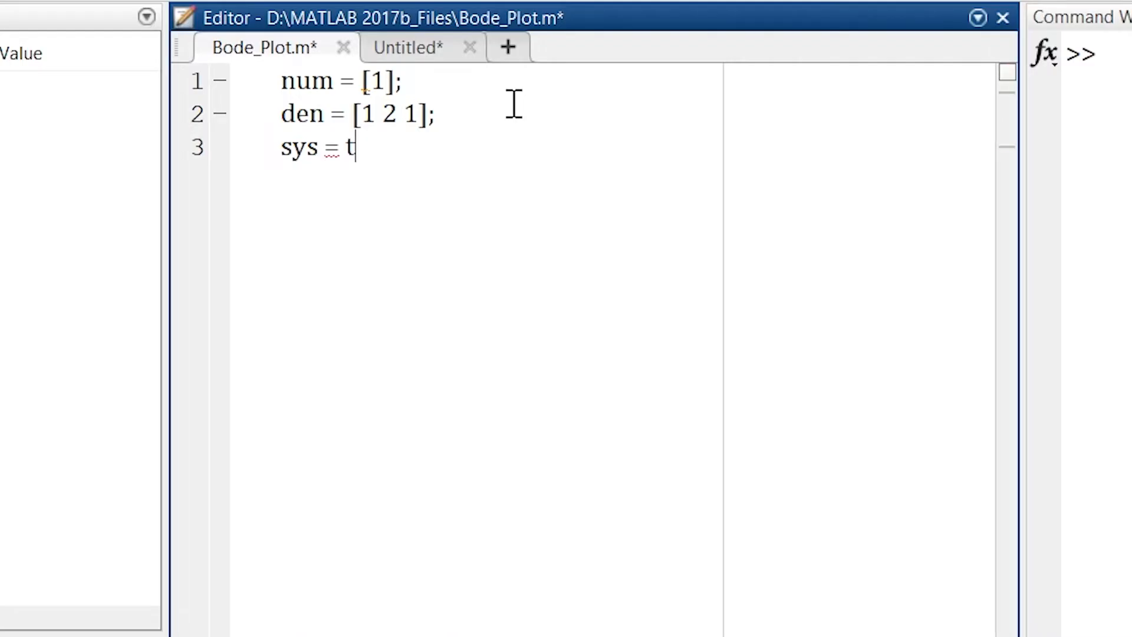
pyautogui.write('f')
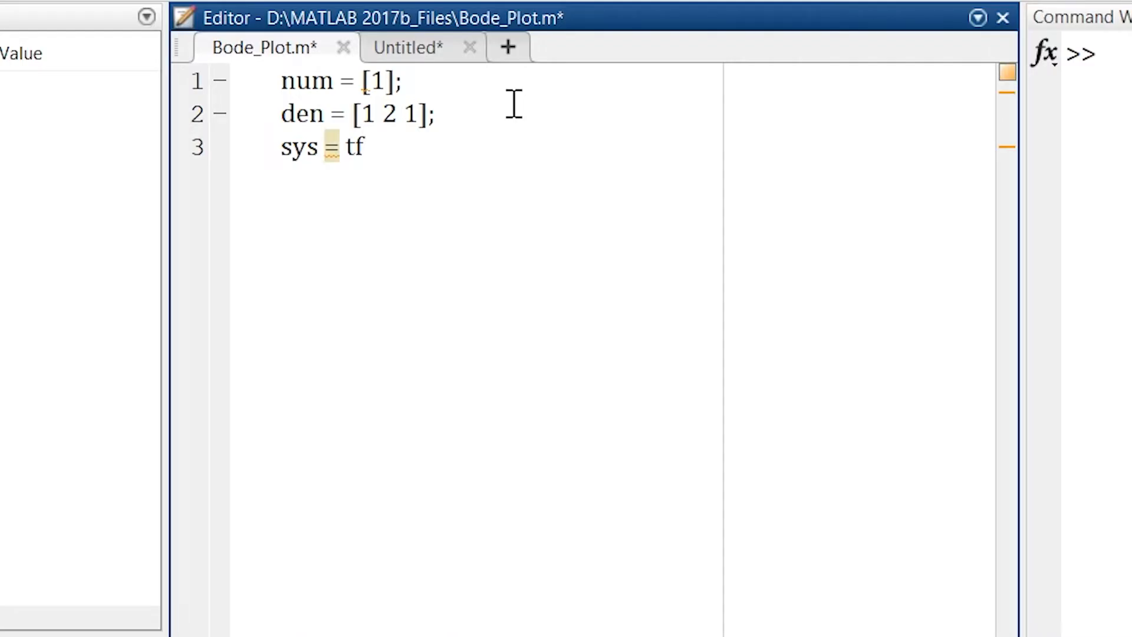
pyautogui.write('(')
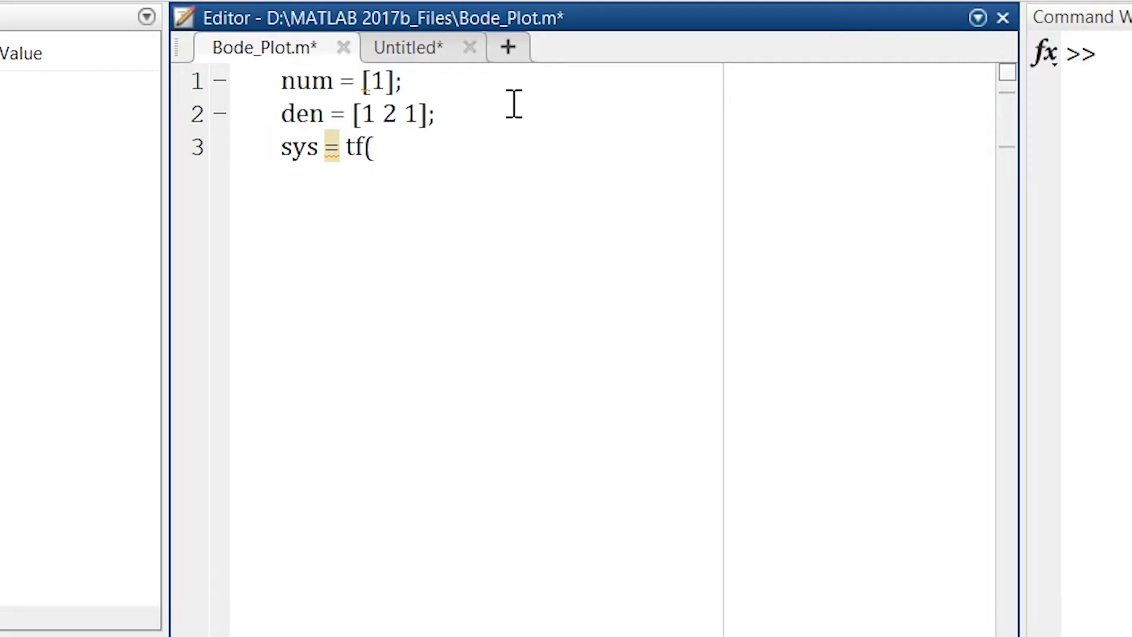
pyautogui.write('num')
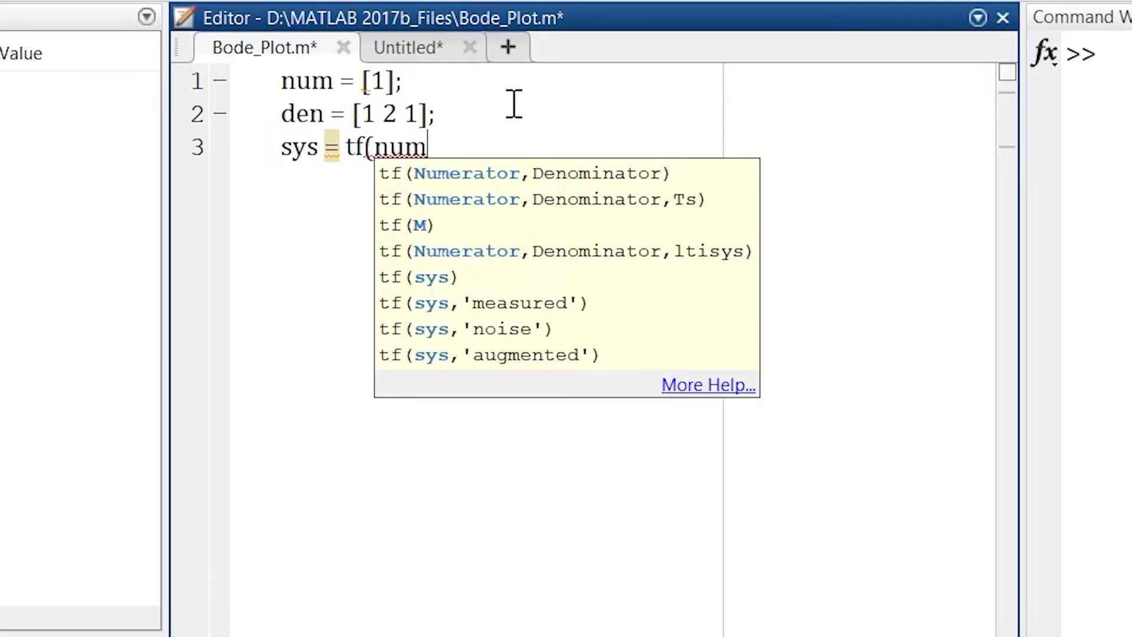
pyautogui.write(', den')
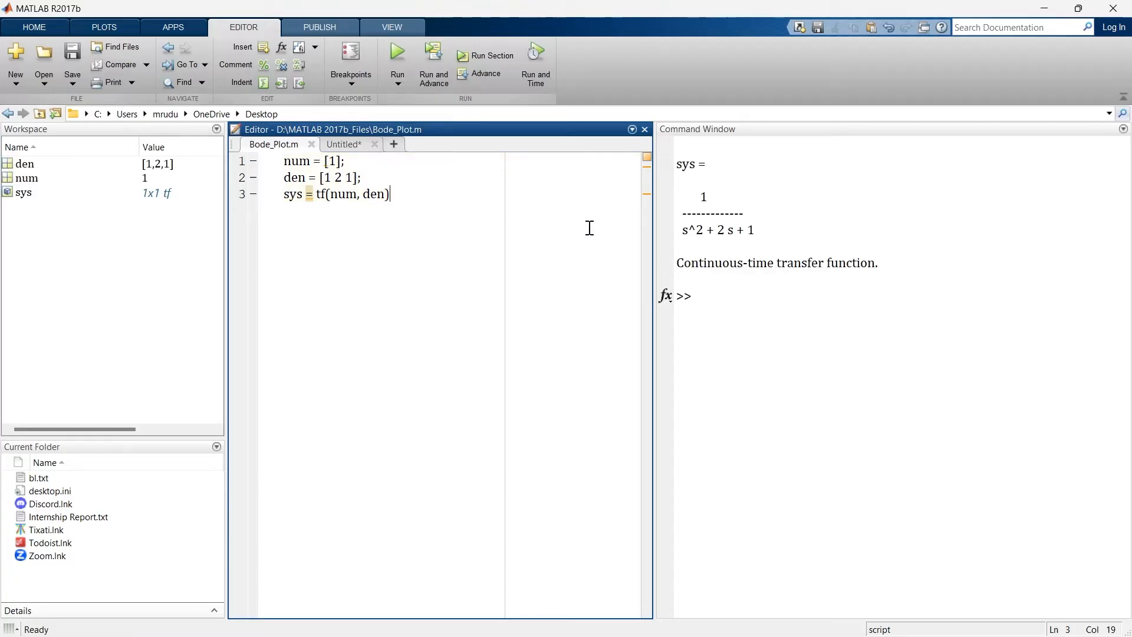
pyautogui.doubleClick(684, 164)
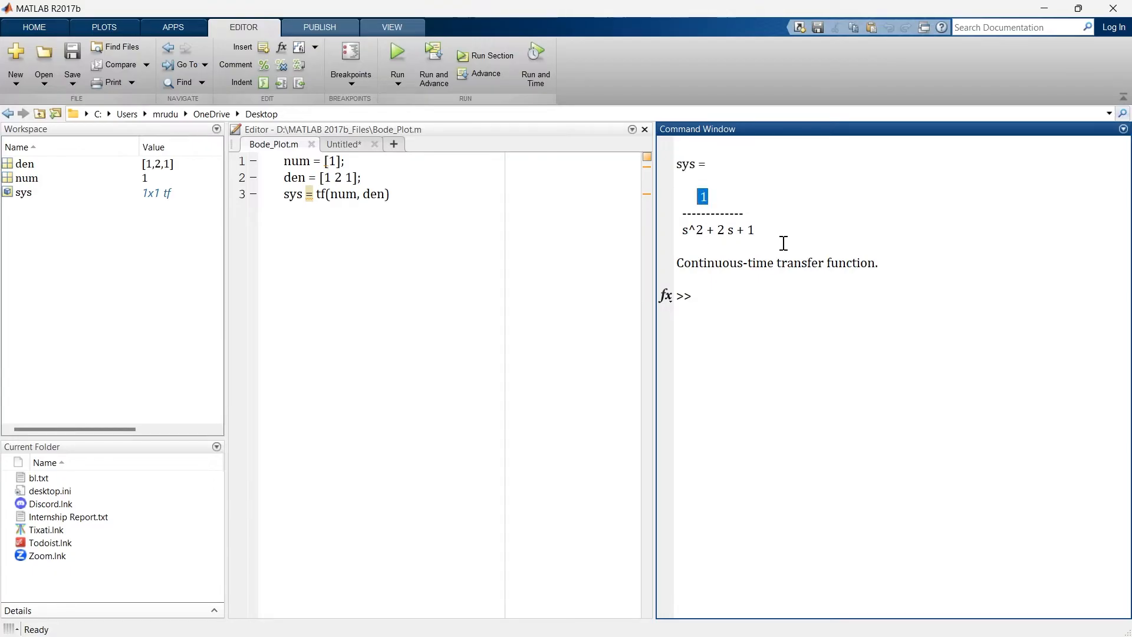
pyautogui.click(695, 295)
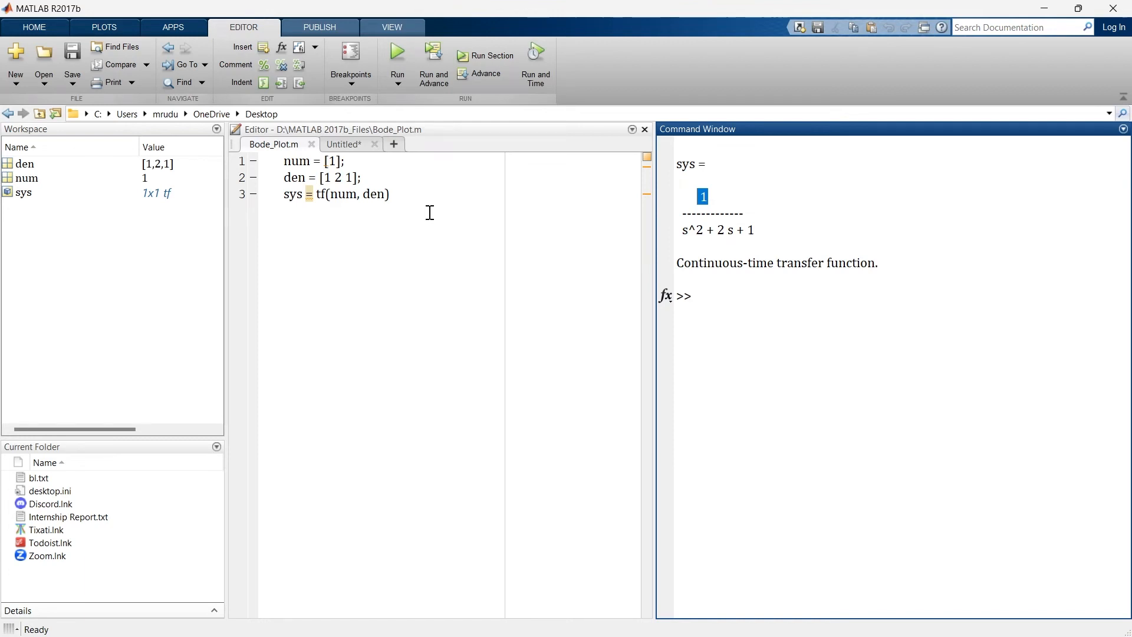
# Add bode(sys); as the fourth line of the script.
pyautogui.write('b')
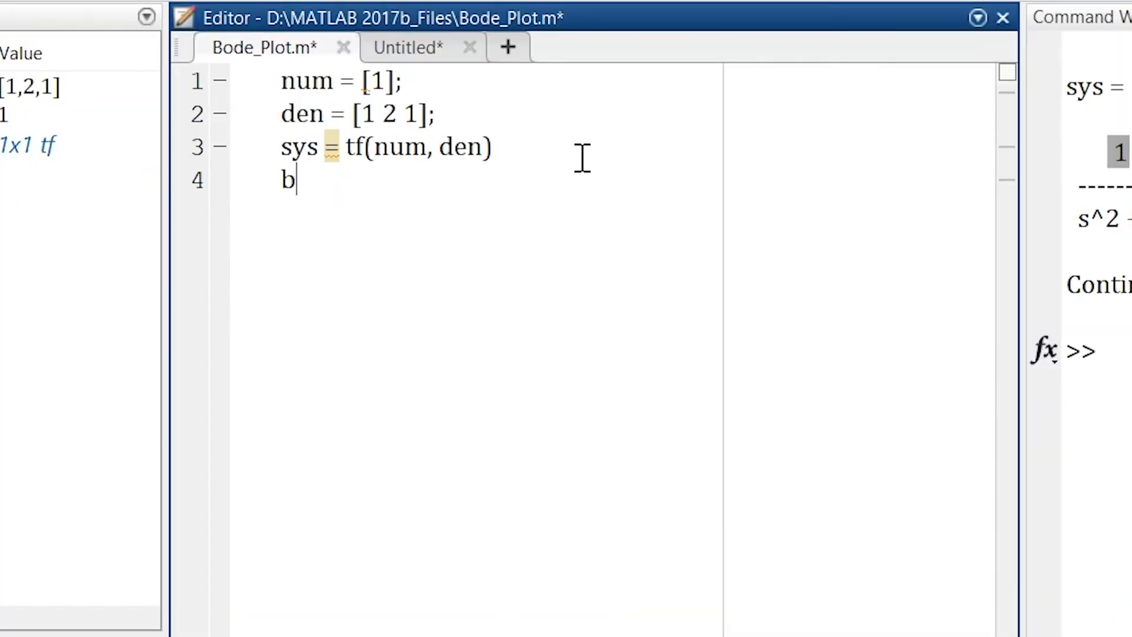
pyautogui.write('ode(')
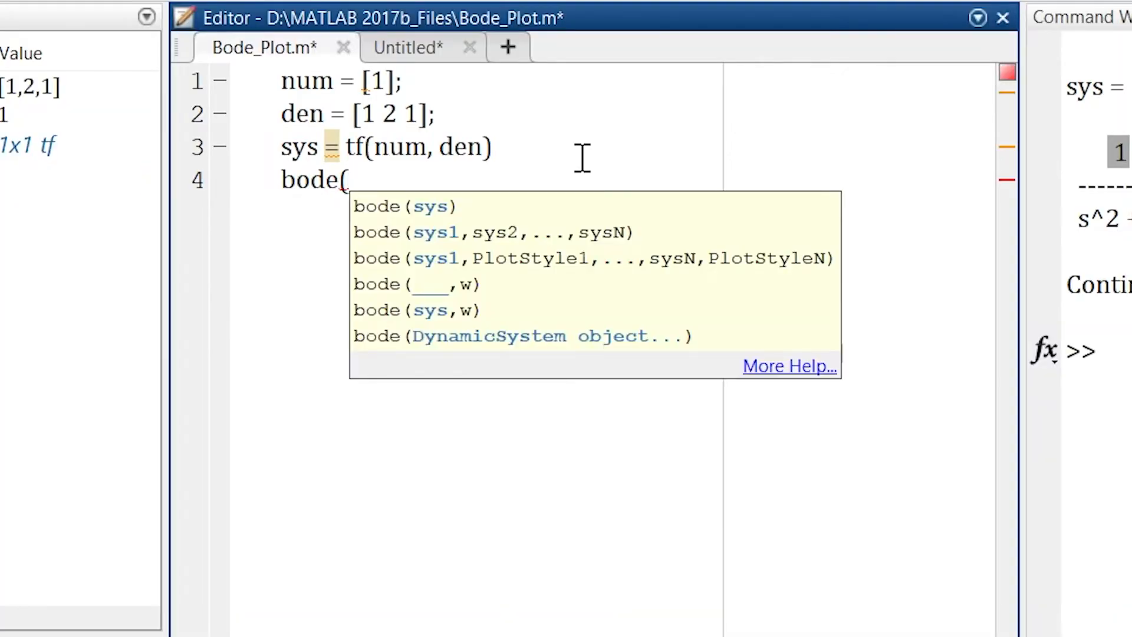
pyautogui.write('sys);')
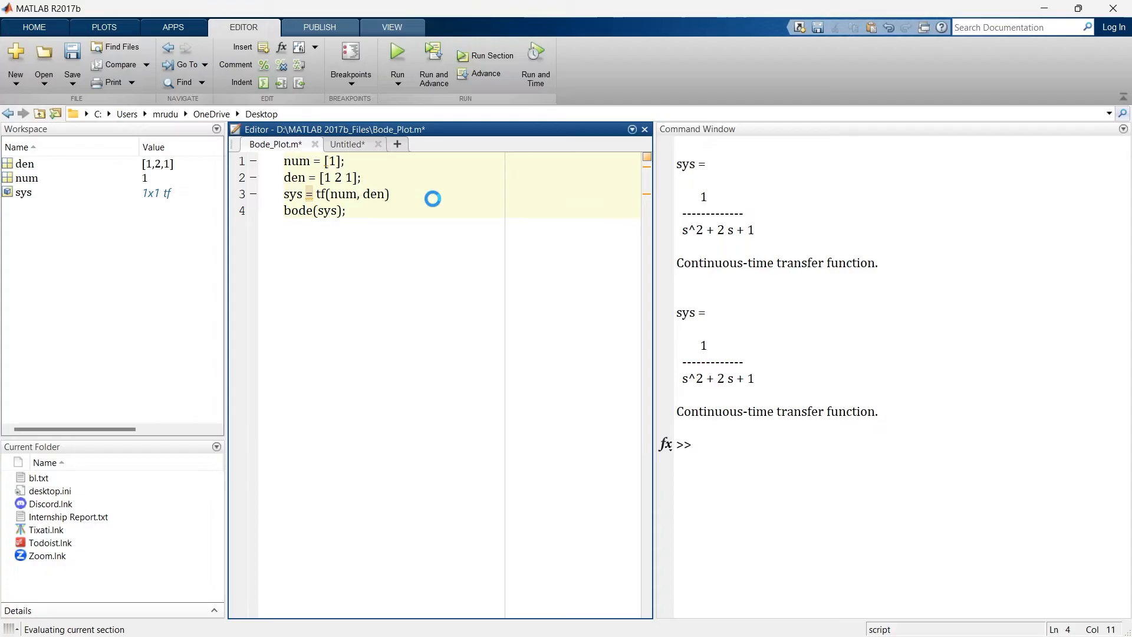
# Run the script to display the Bode diagram of 1/(s^2+2s+1), then close the figure.
pyautogui.click(397, 51)
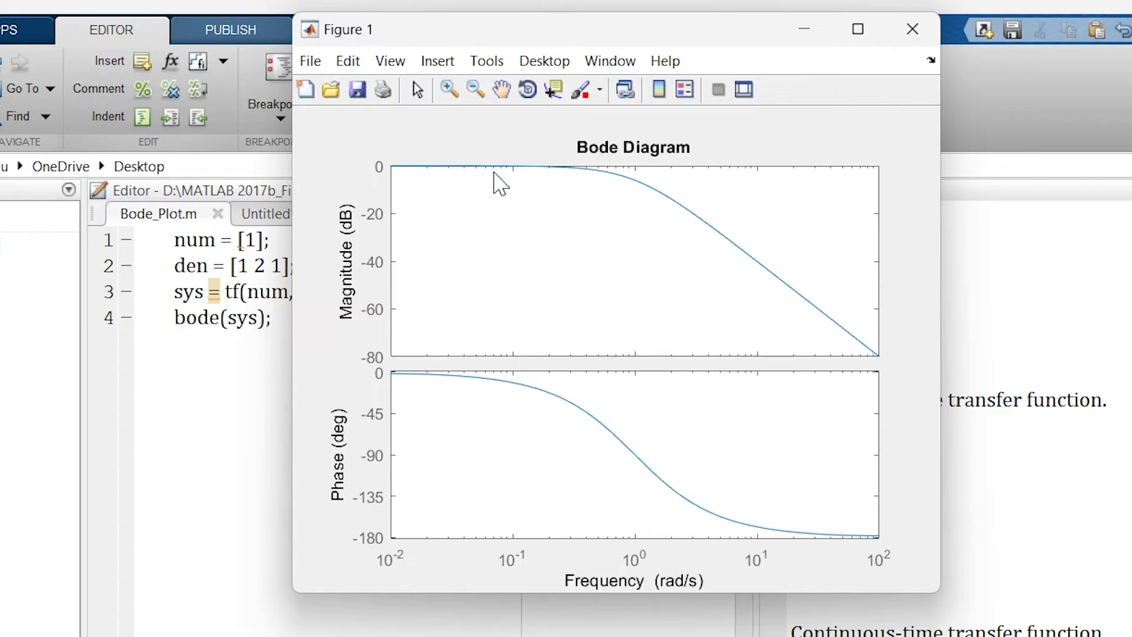
pyautogui.moveTo(725, 404)
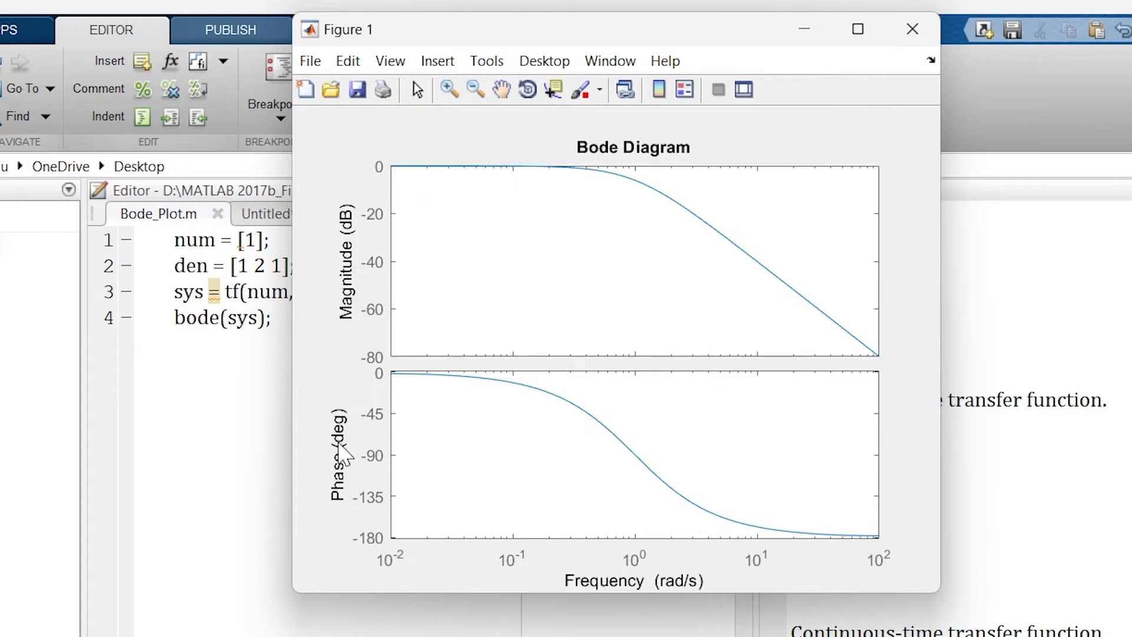
pyautogui.moveTo(602, 544)
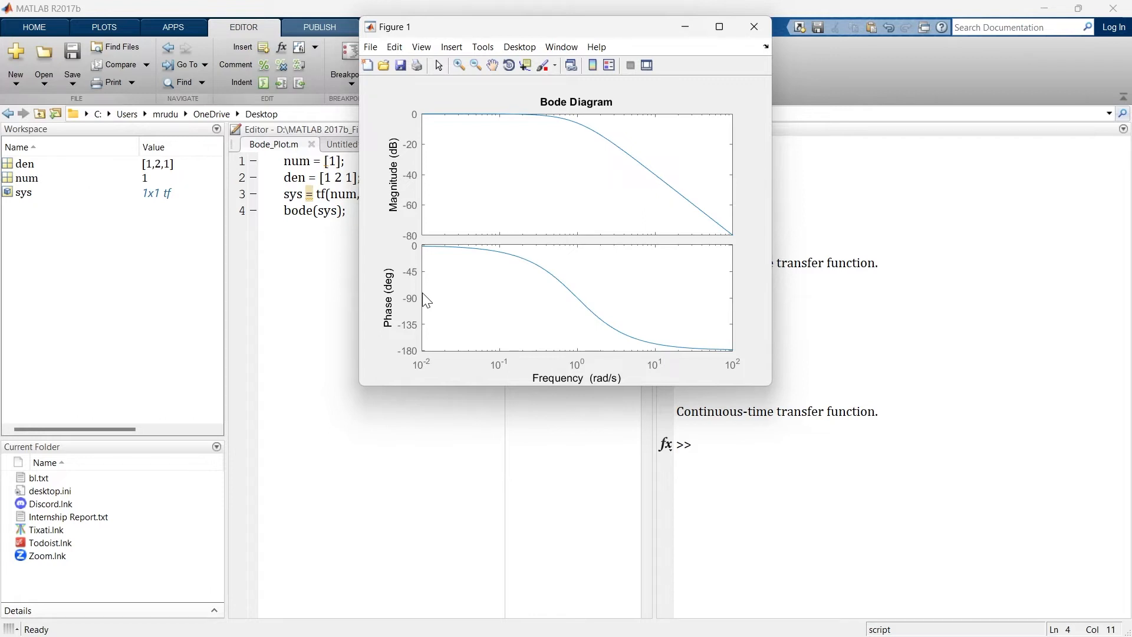
pyautogui.moveTo(428, 321)
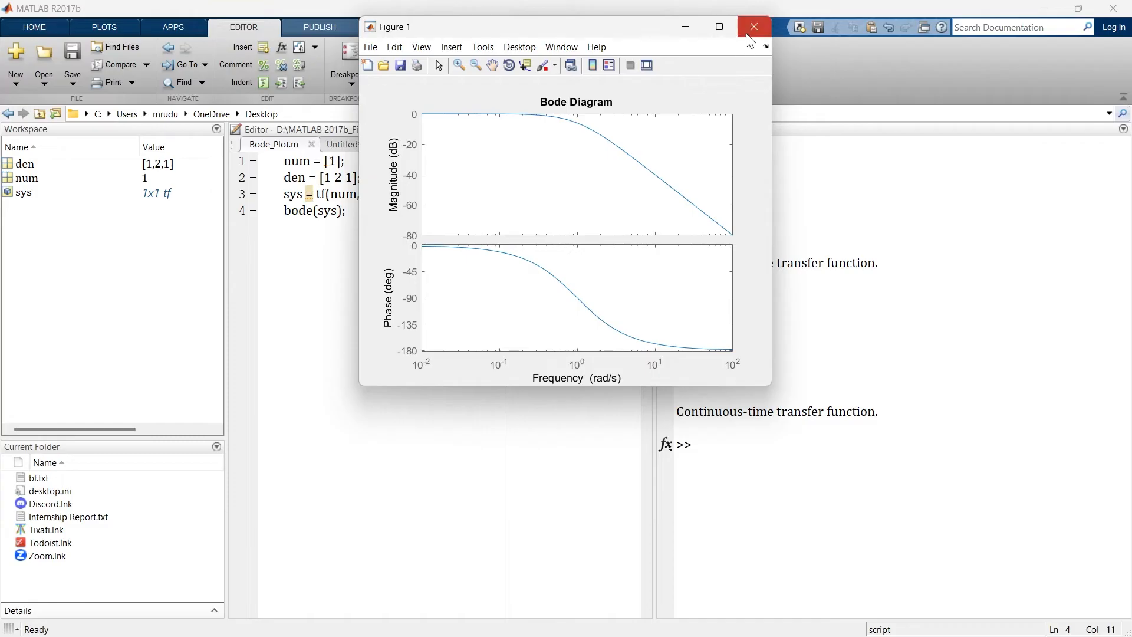
pyautogui.click(754, 27)
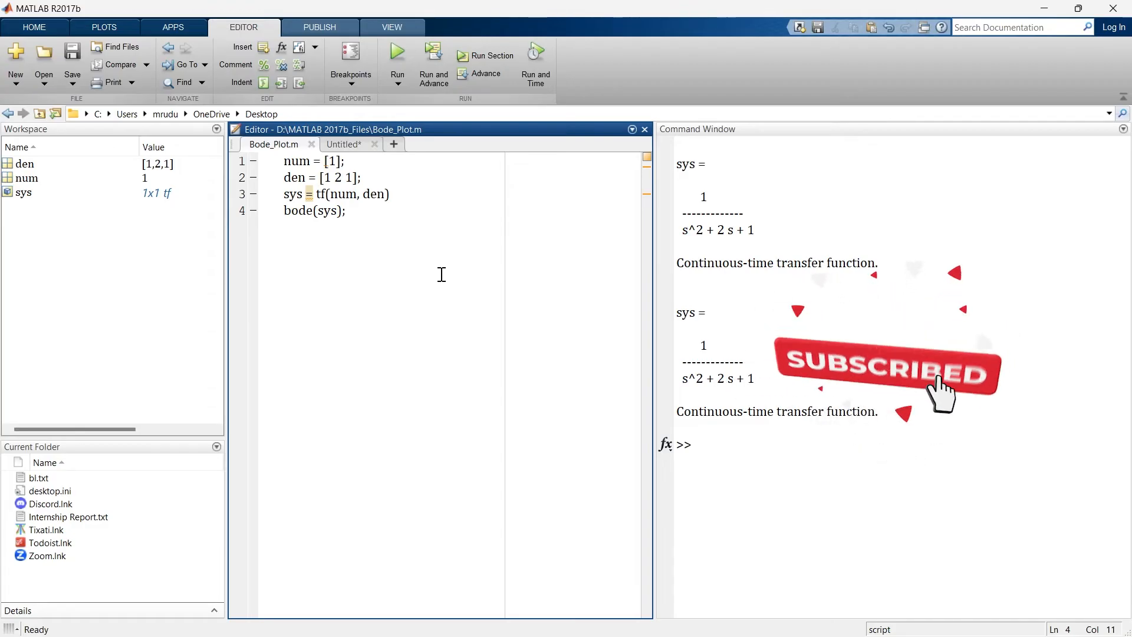
# Append grid on; and title('Bode Plot'); after the bode line.
pyautogui.write('g')
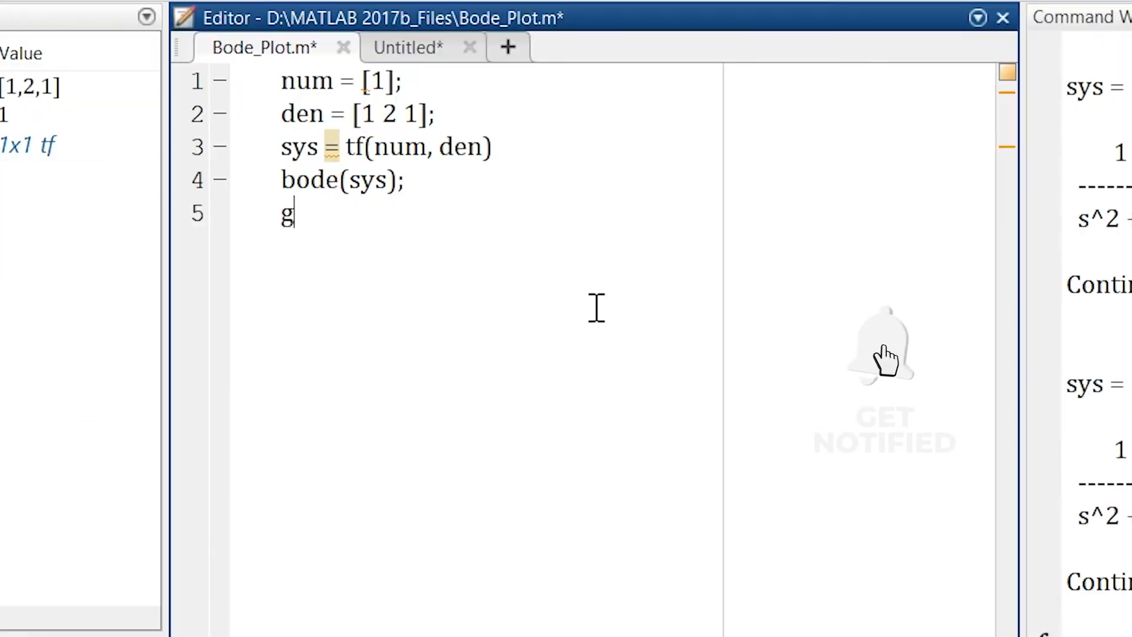
pyautogui.write('rid on')
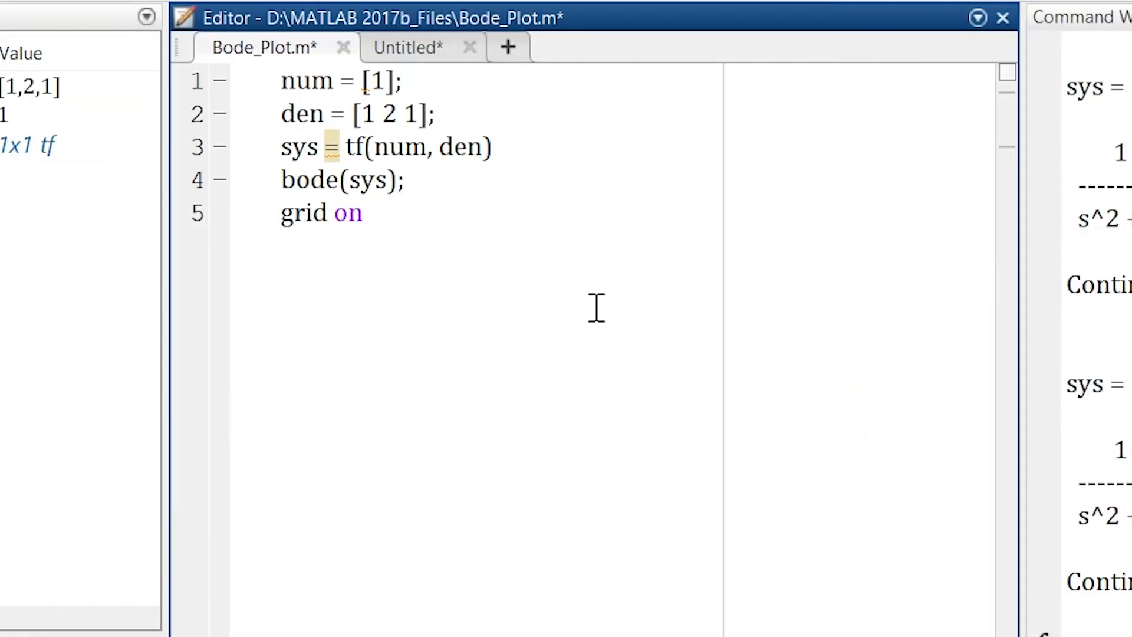
pyautogui.write(';')
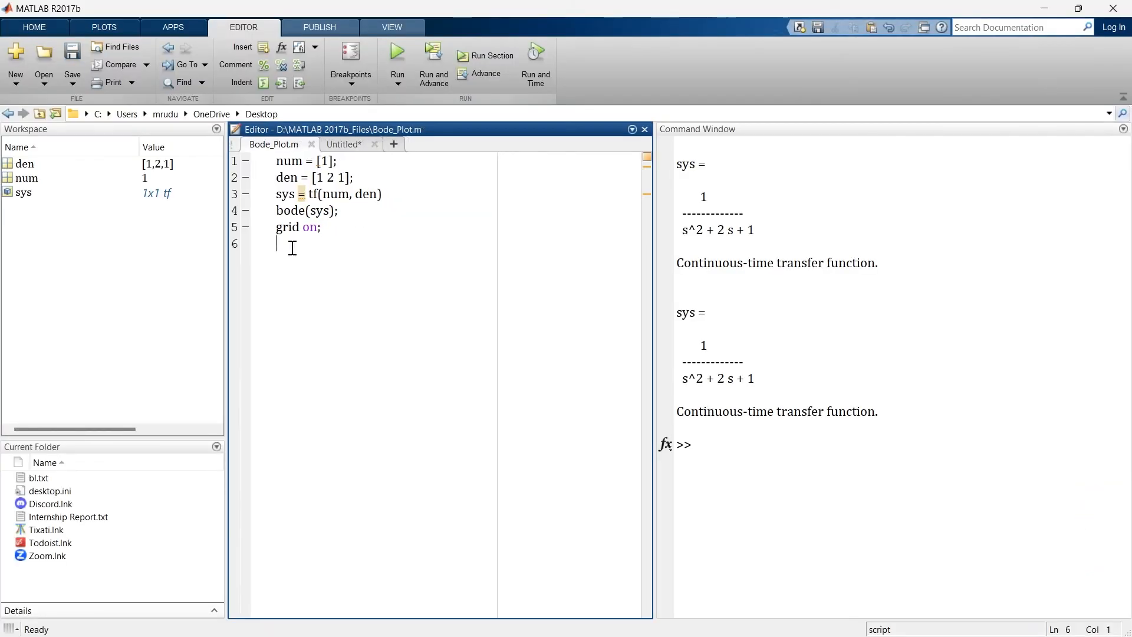
pyautogui.write("title('Bode Plot');")
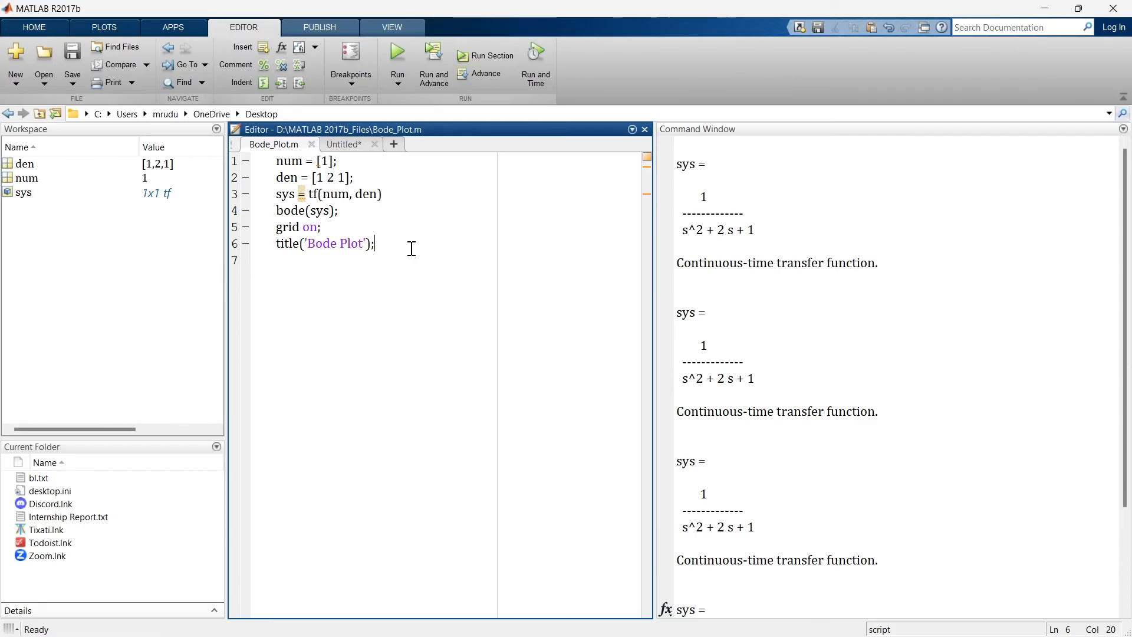
# Rerun the script and view the gridded, titled Bode diagram full size.
pyautogui.click(396, 51)
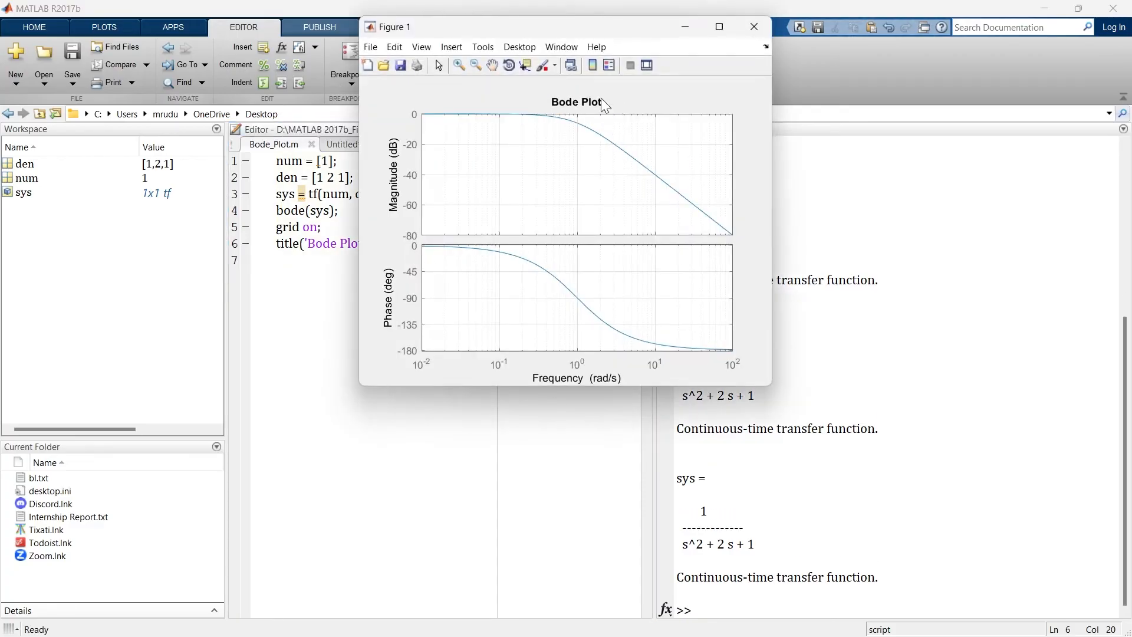
pyautogui.click(718, 27)
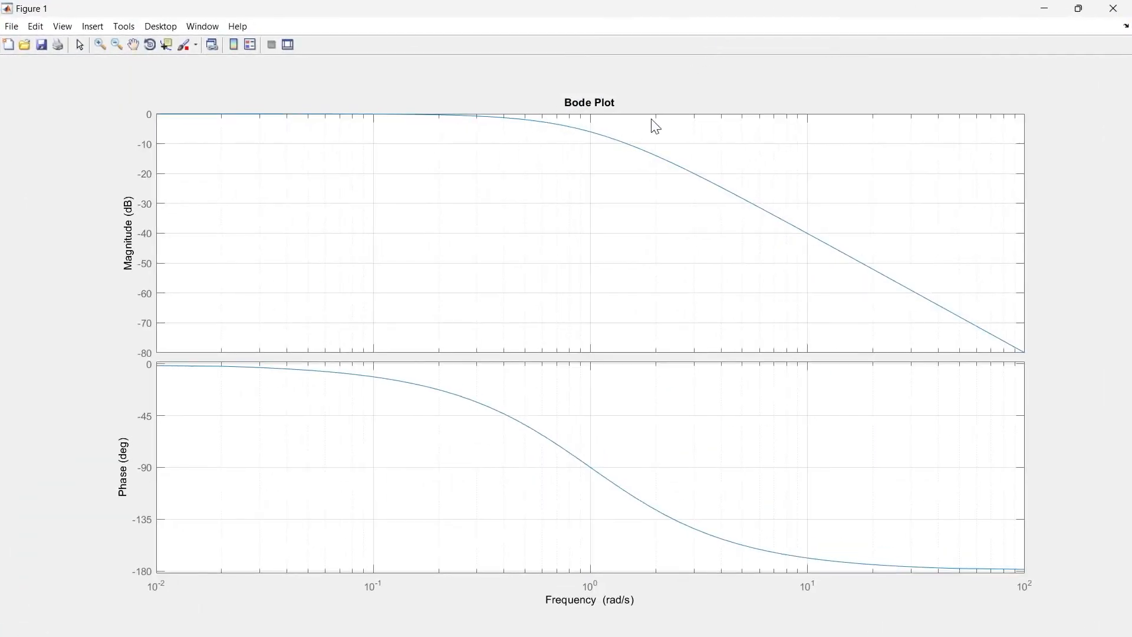
pyautogui.moveTo(819, 195)
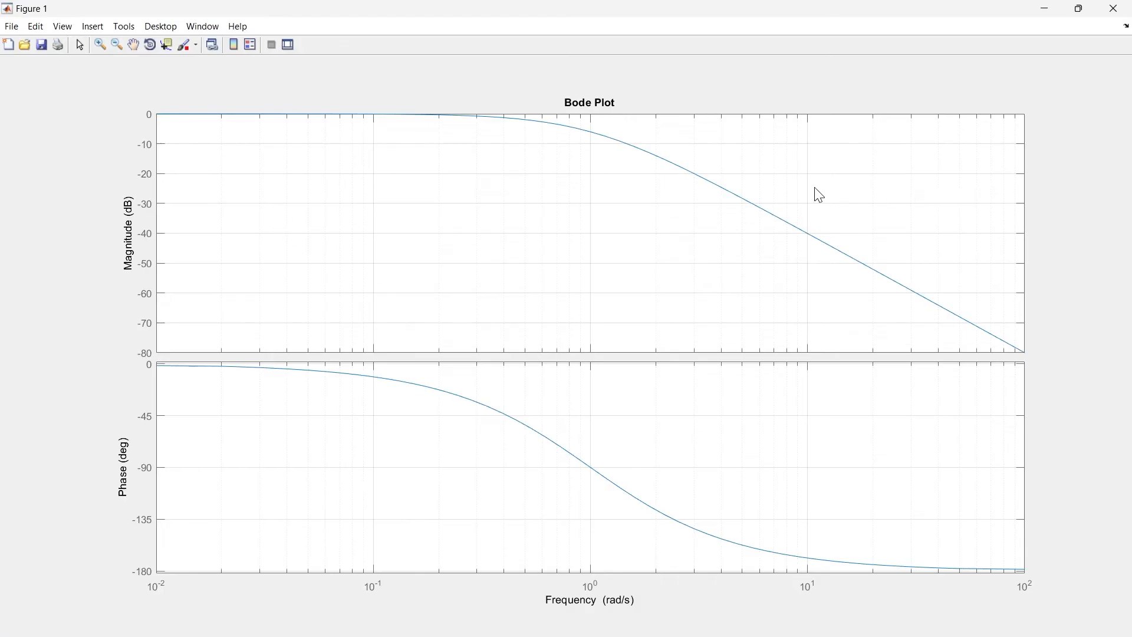
pyautogui.moveTo(597, 140)
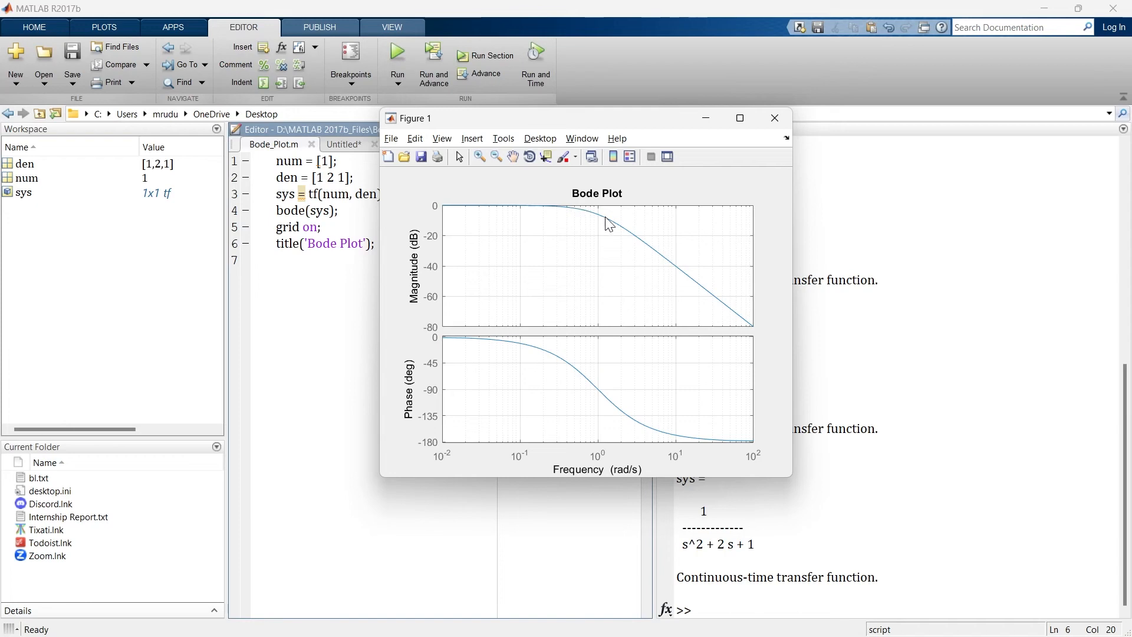
pyautogui.click(740, 118)
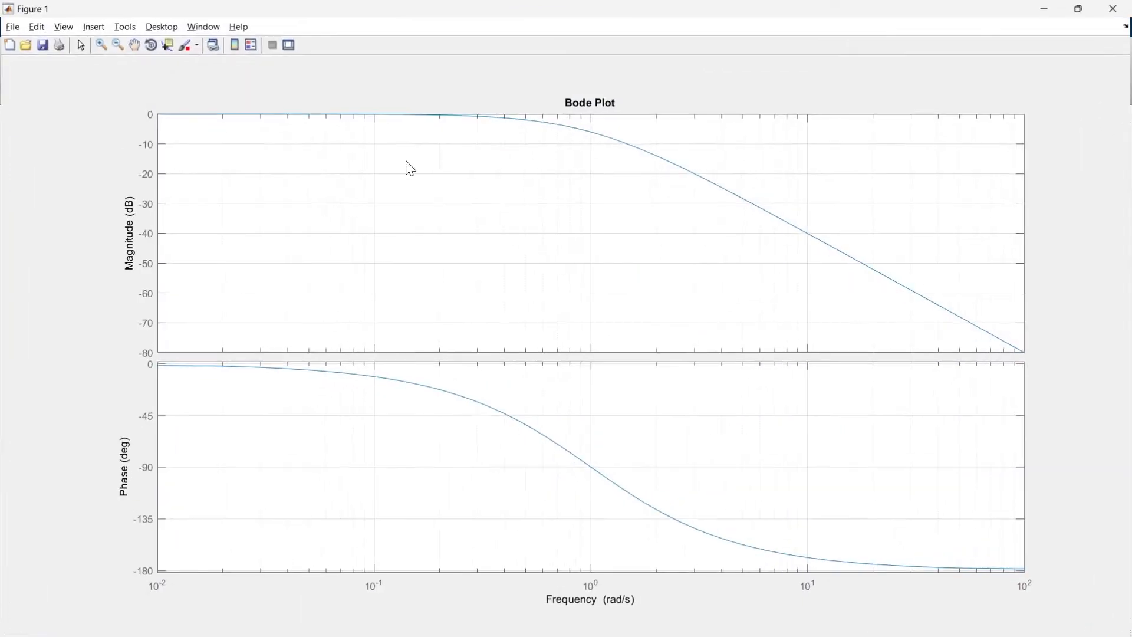
pyautogui.moveTo(617, 144)
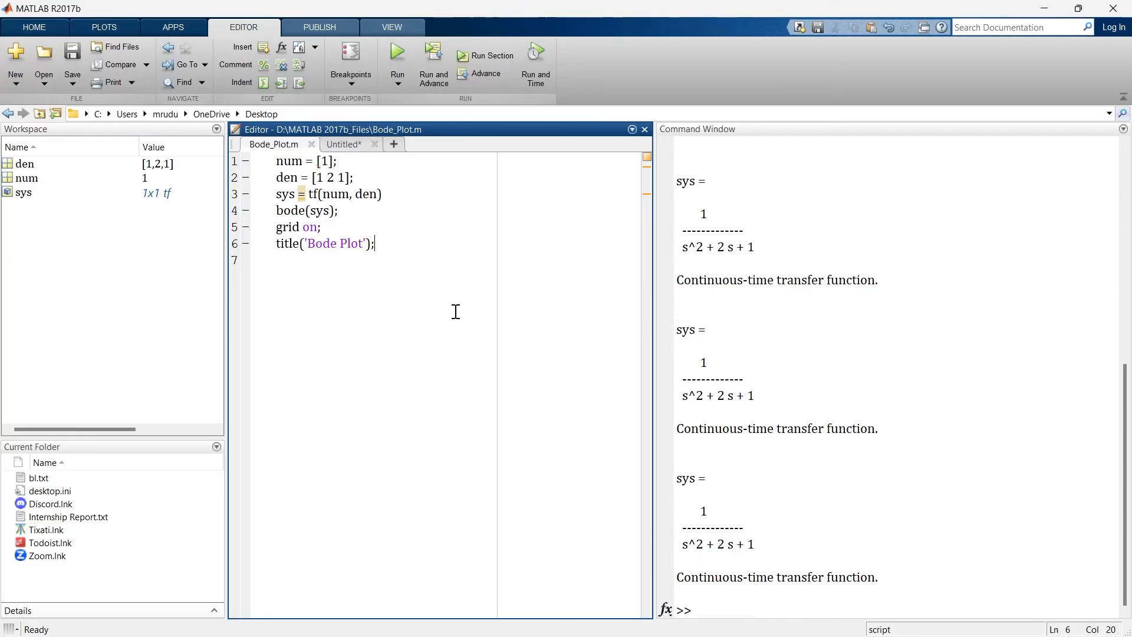
# Add margin(sys), rerun and read Gm = Inf dB and Pm = -180 deg in the enlarged figure.
pyautogui.write('margin(sys')
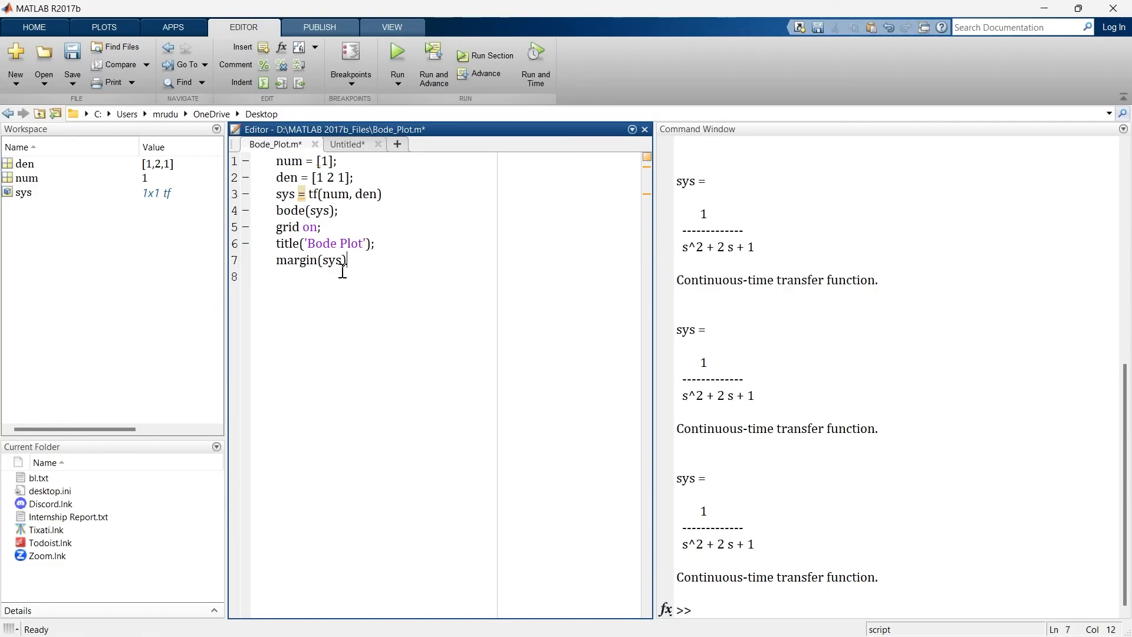
pyautogui.click(485, 56)
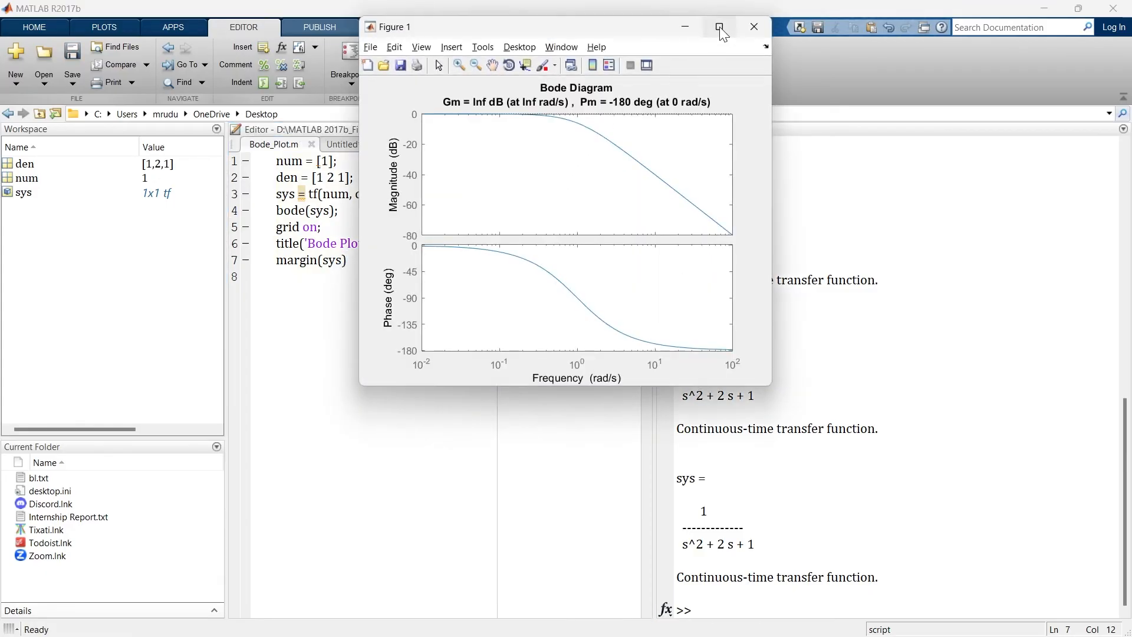
pyautogui.click(720, 27)
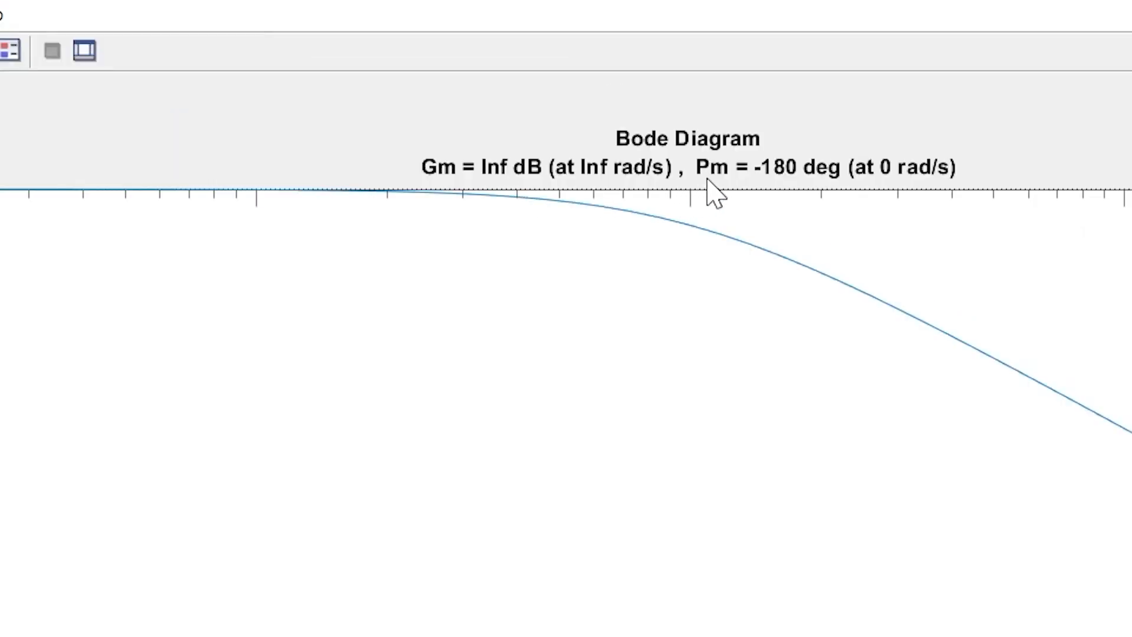
pyautogui.moveTo(799, 198)
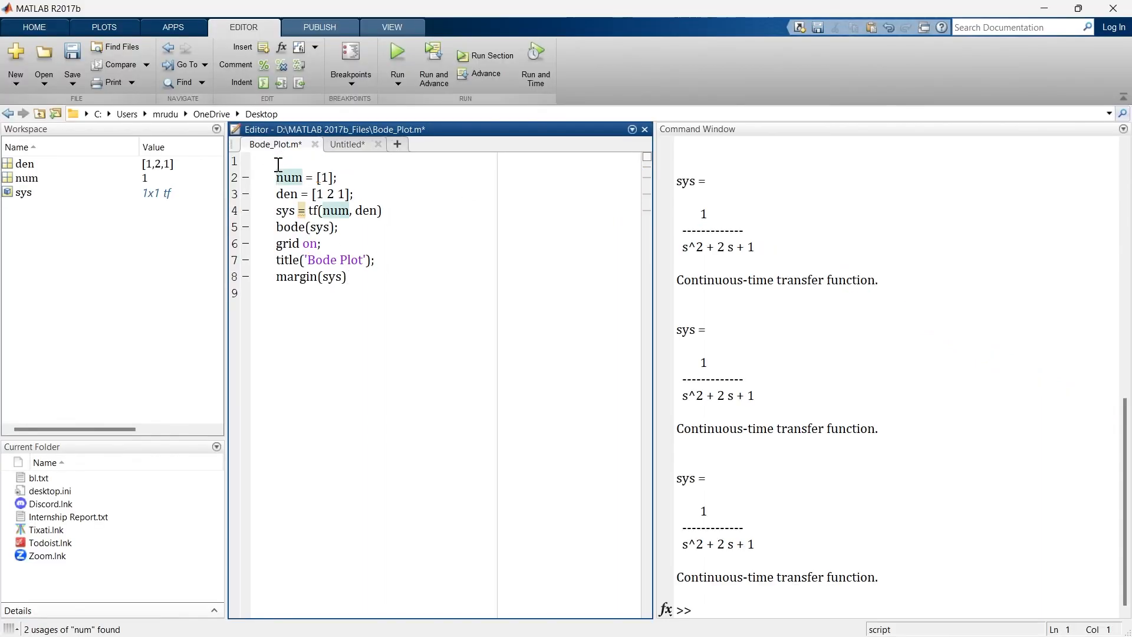
# Insert clc and clear all at the top and change num to [1 2].
pyautogui.write('clc')
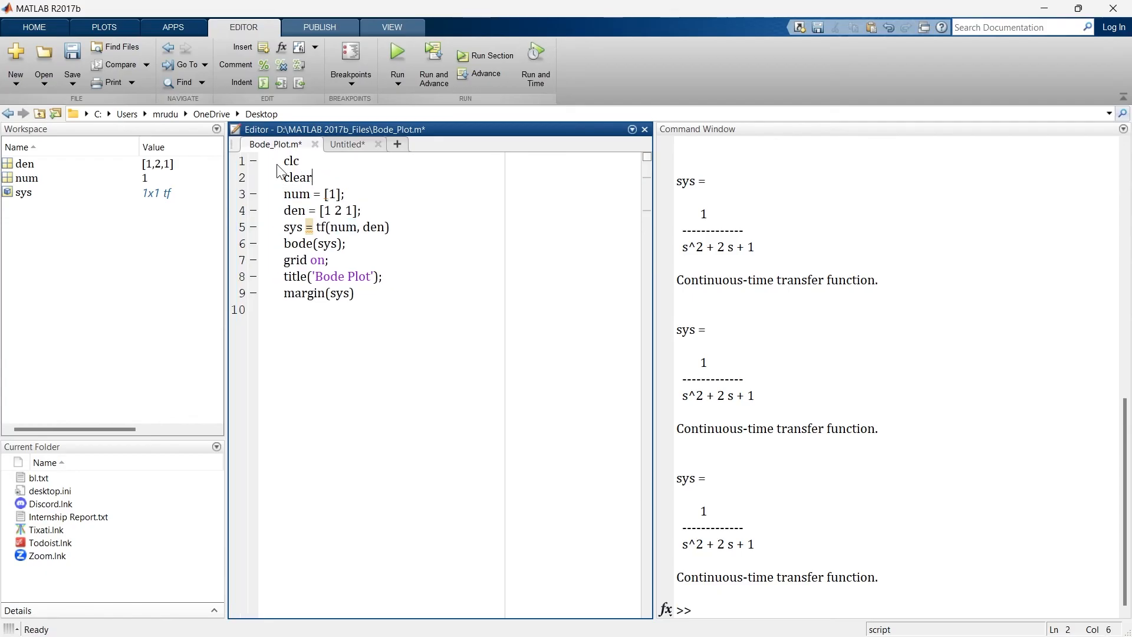
pyautogui.write('all')
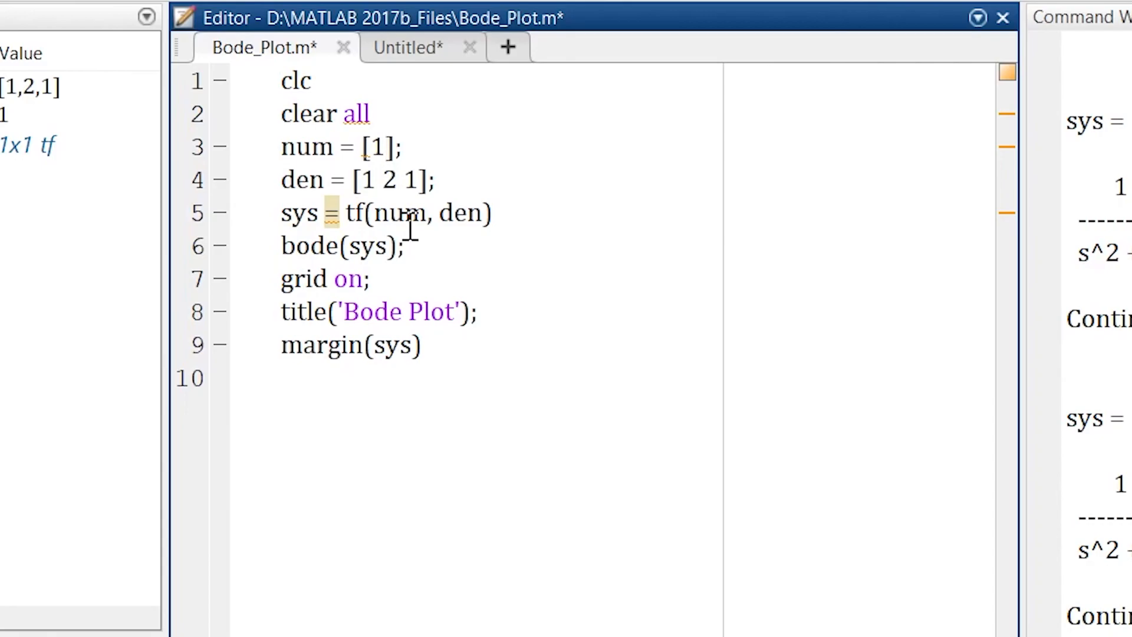
pyautogui.write('2')
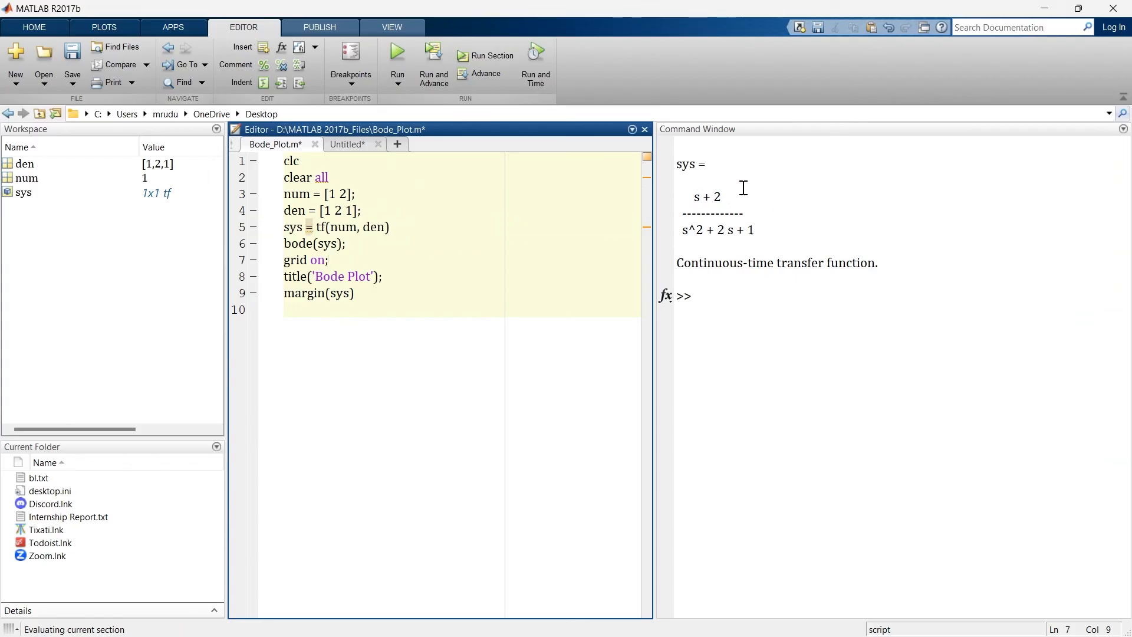
# Run the script to plot the margins of the (s+2)/(s^2+2s+1) system.
pyautogui.click(396, 51)
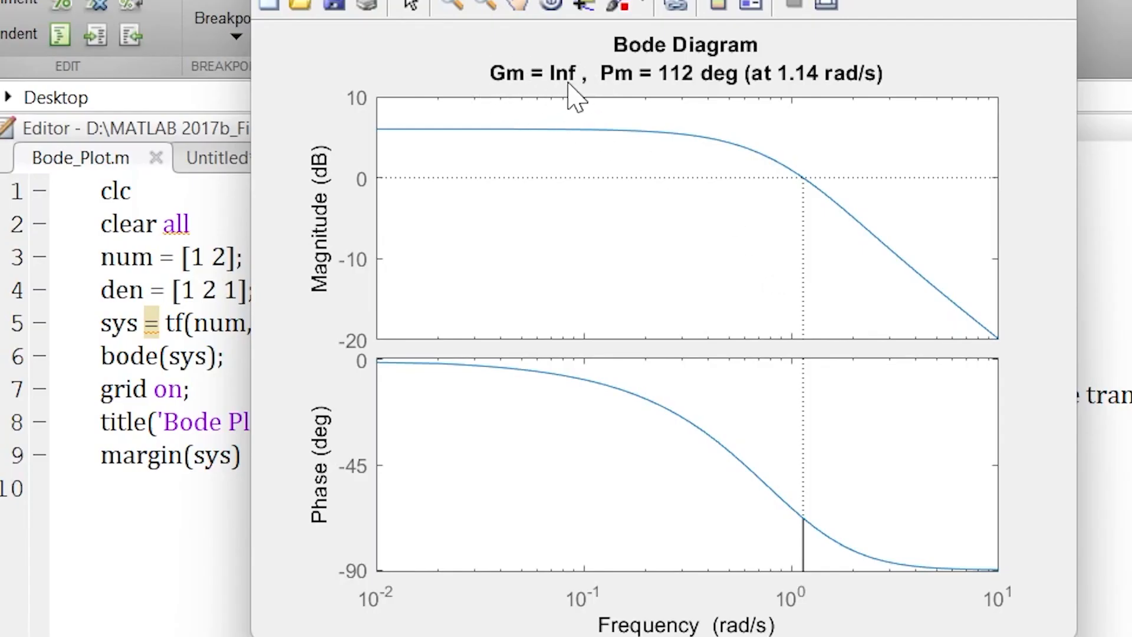
pyautogui.moveTo(714, 95)
pyautogui.write(' 3')
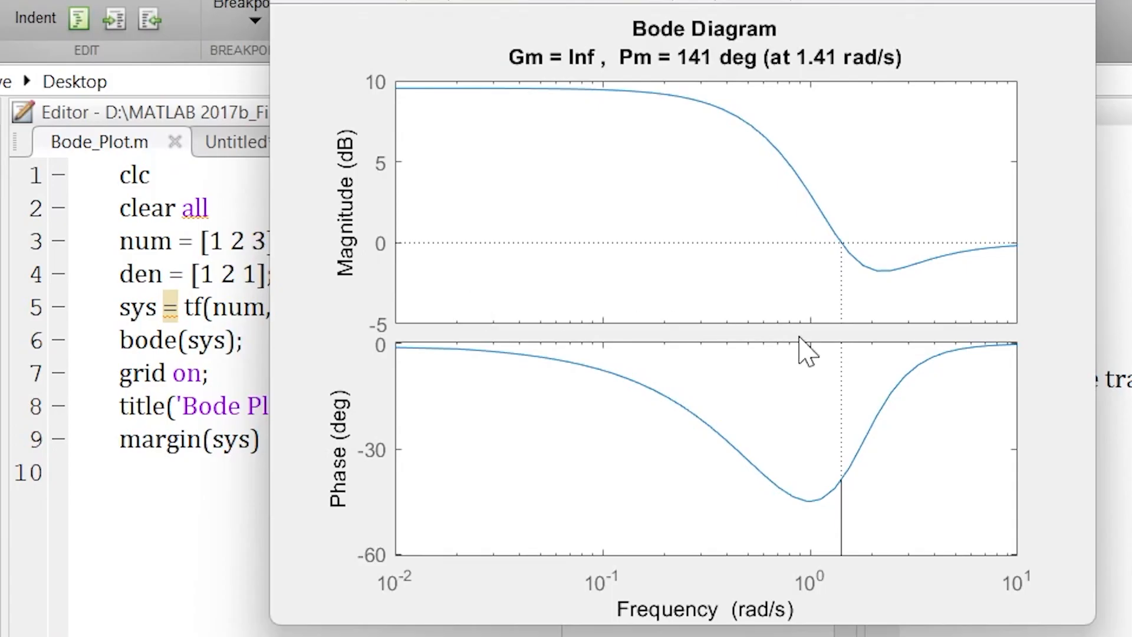
pyautogui.moveTo(571, 65)
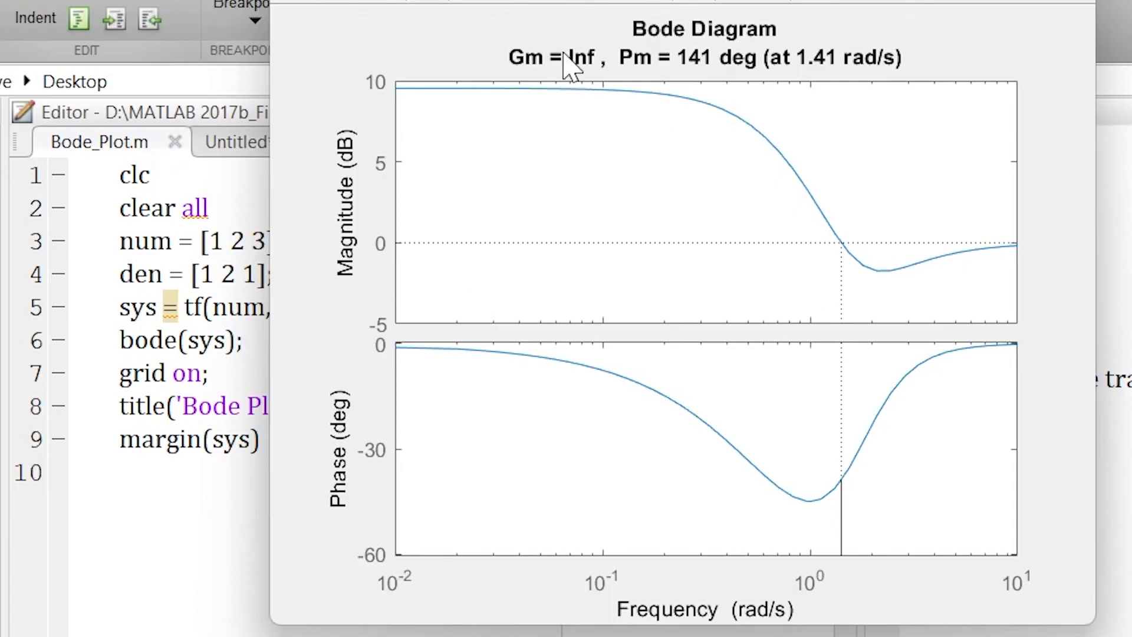
pyautogui.moveTo(724, 101)
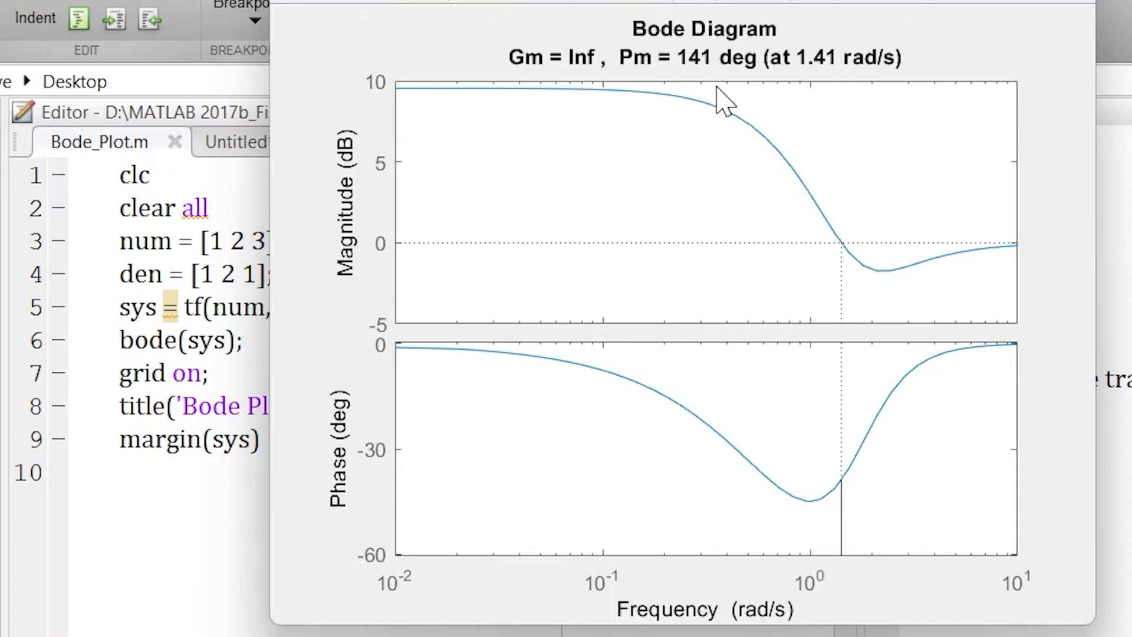